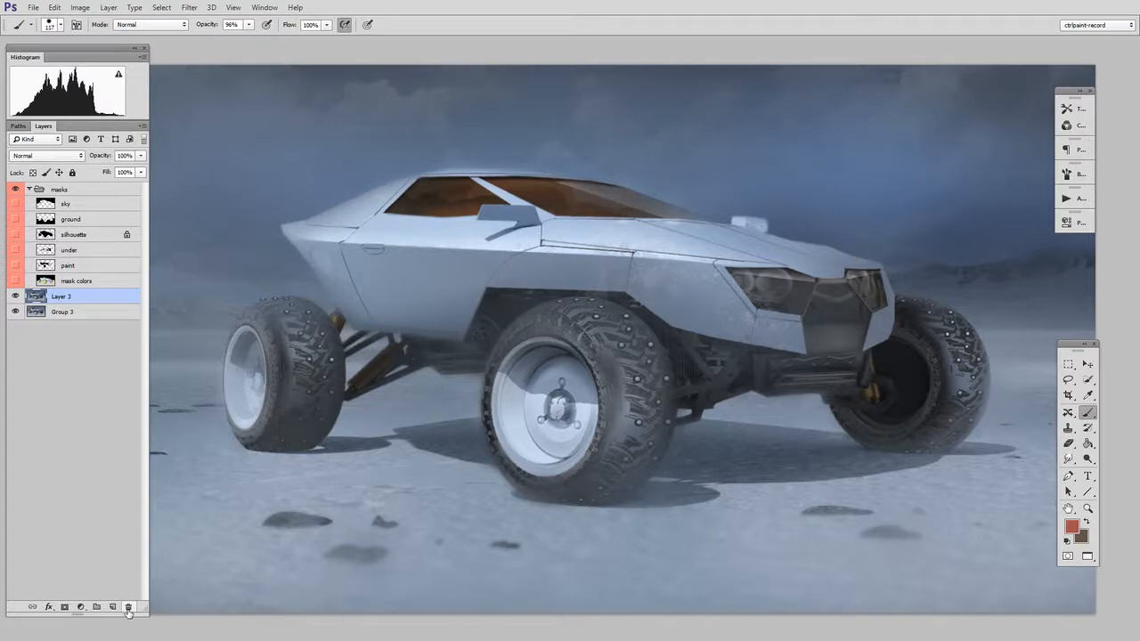
mouse_move(1071, 347)
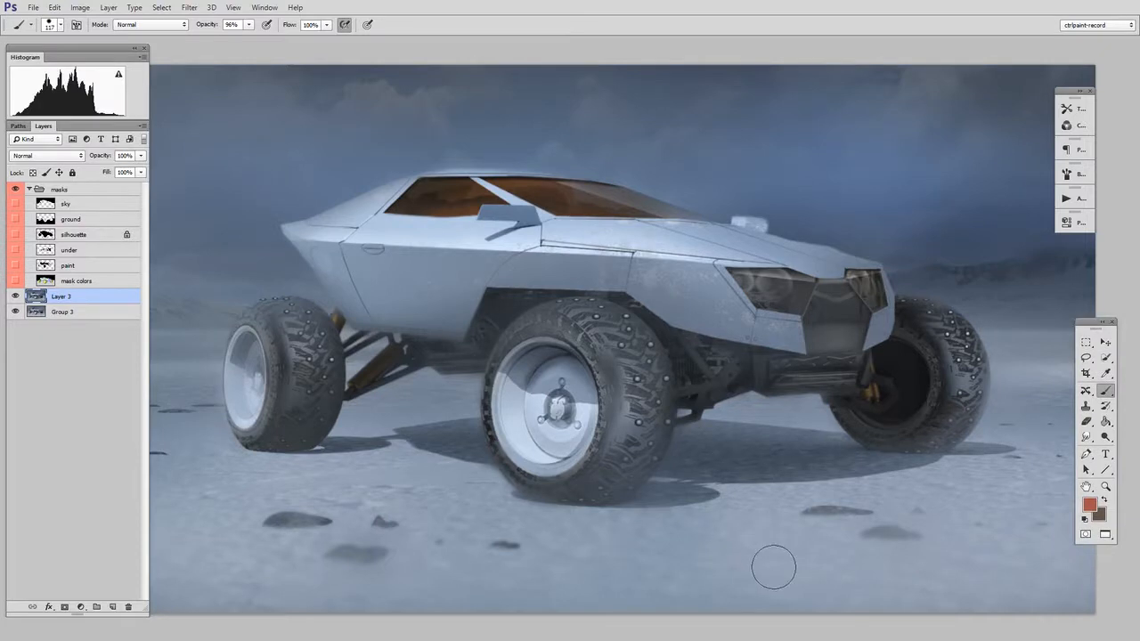
mouse_move(766, 577)
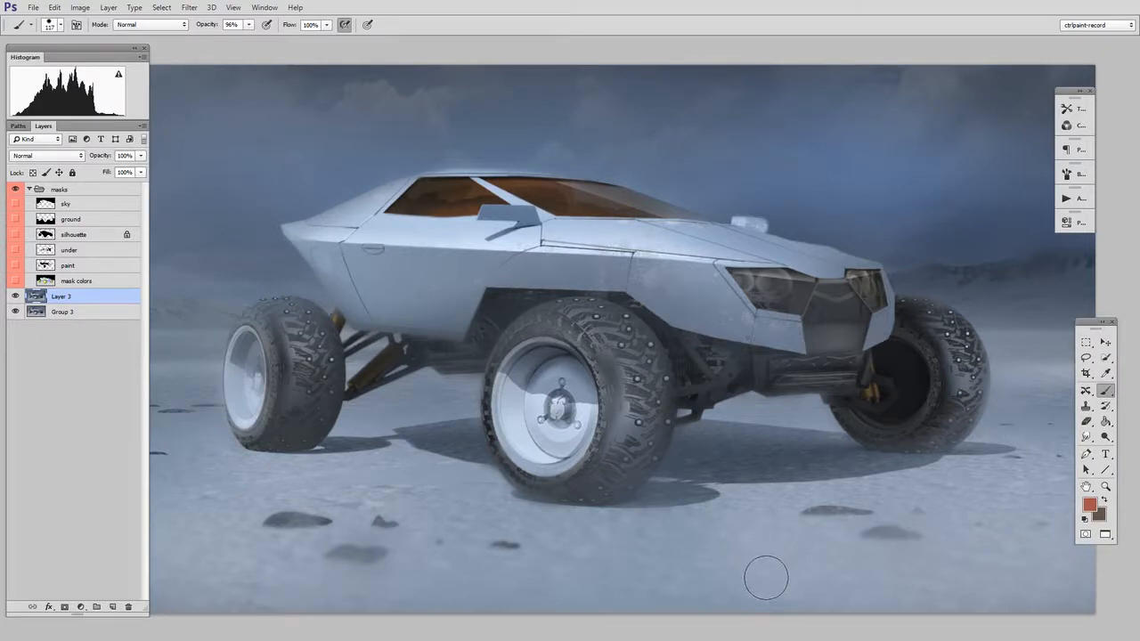
mouse_move(764, 584)
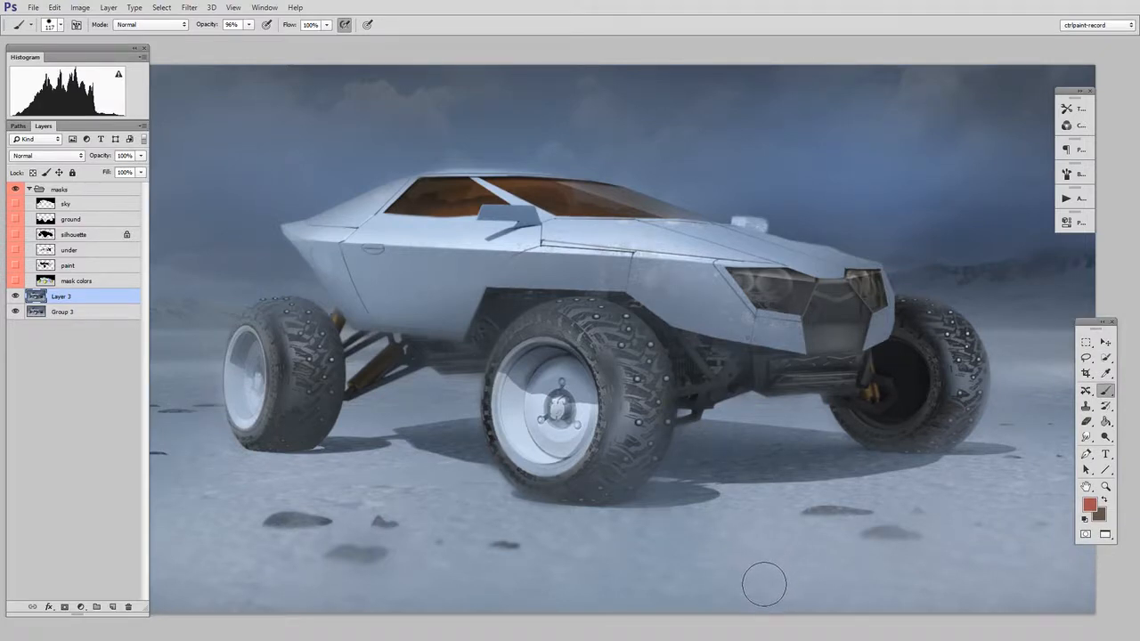
Switch to the built-in Painting workspace, then back to the custom workspace.
click(1095, 25)
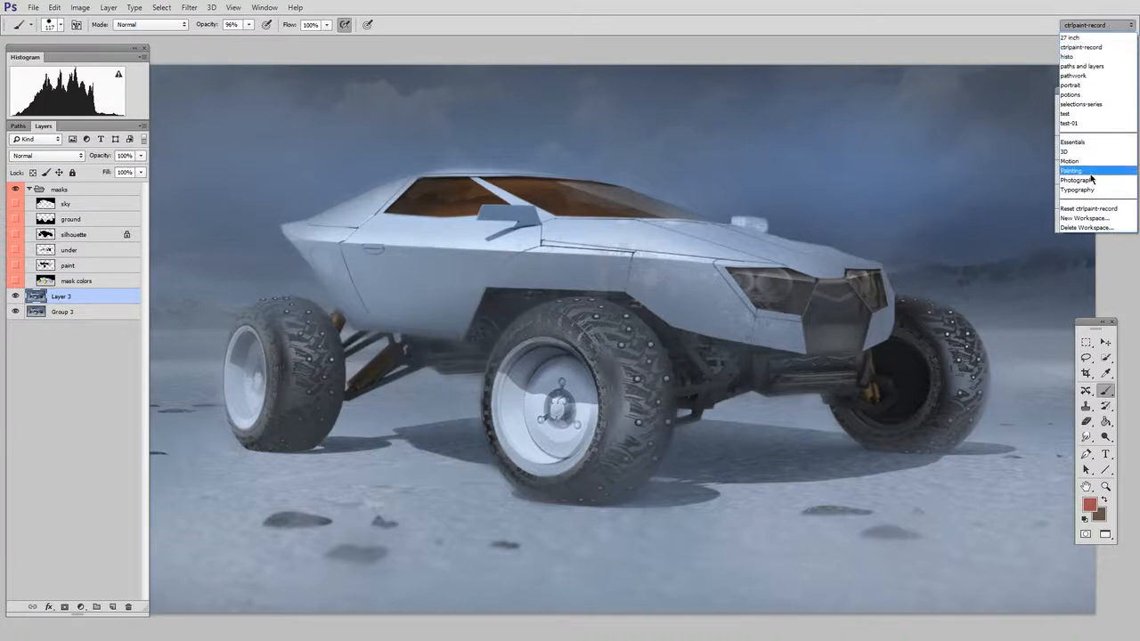
click(1070, 171)
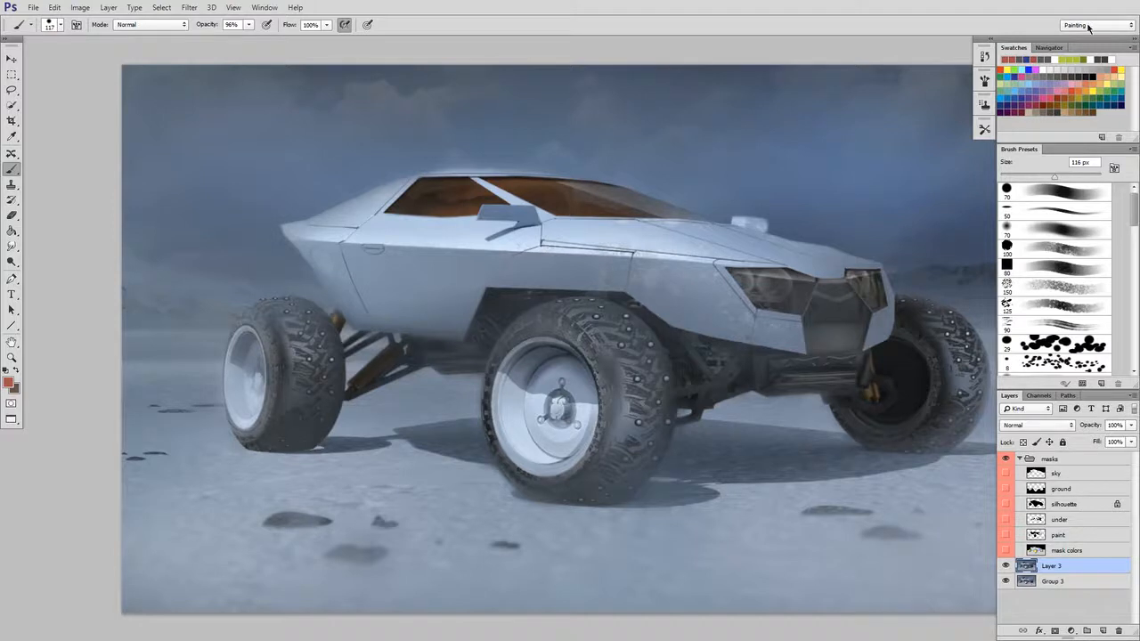
click(1095, 25)
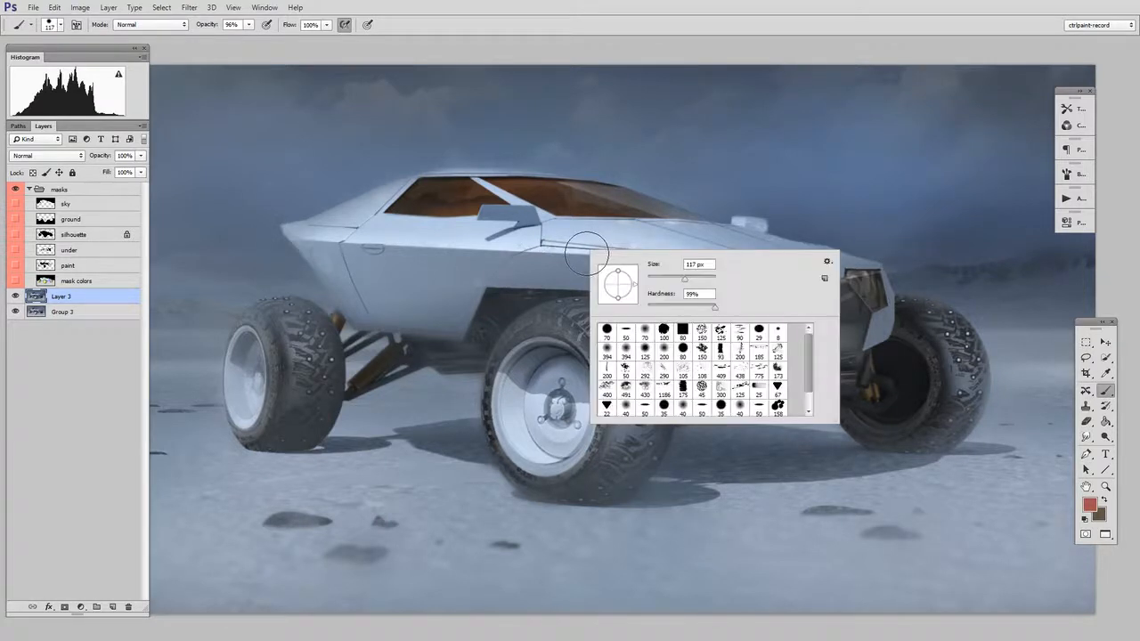
Bring up the Brush Preset picker's gear flyout menu before leaving for the browser.
click(826, 260)
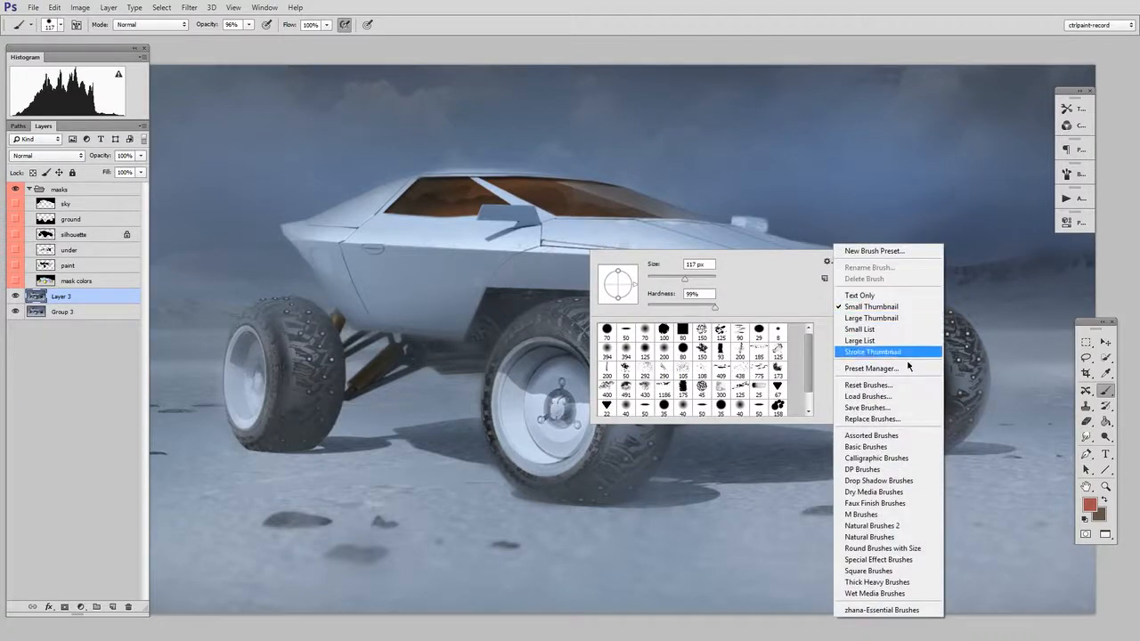
click(870, 367)
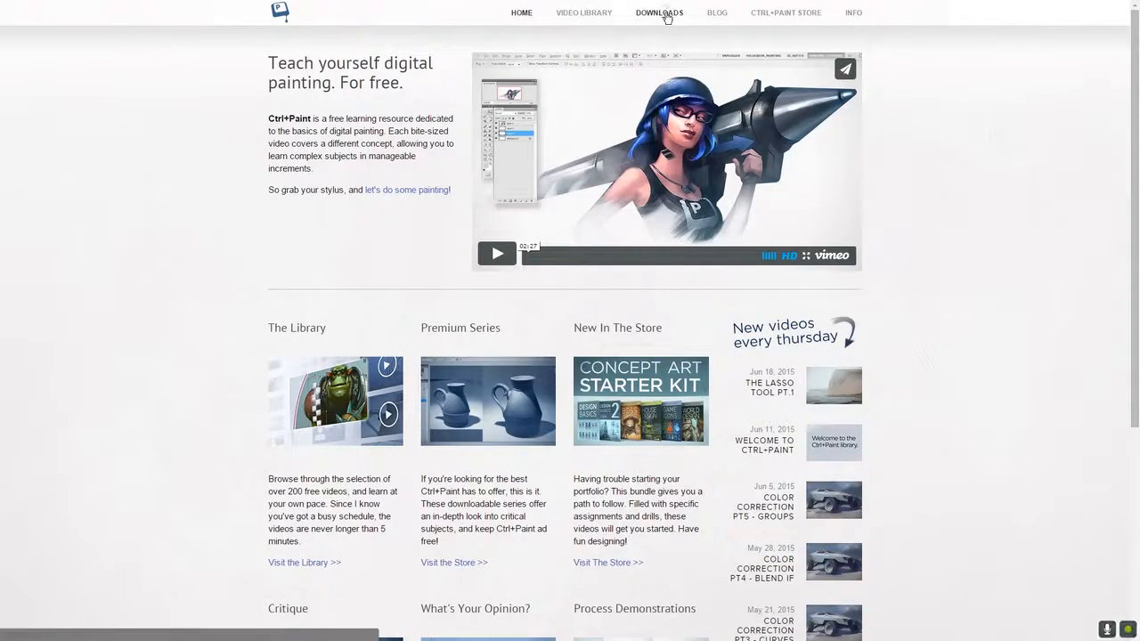
Go to the Downloads page on ctrlpaint.com.
click(659, 13)
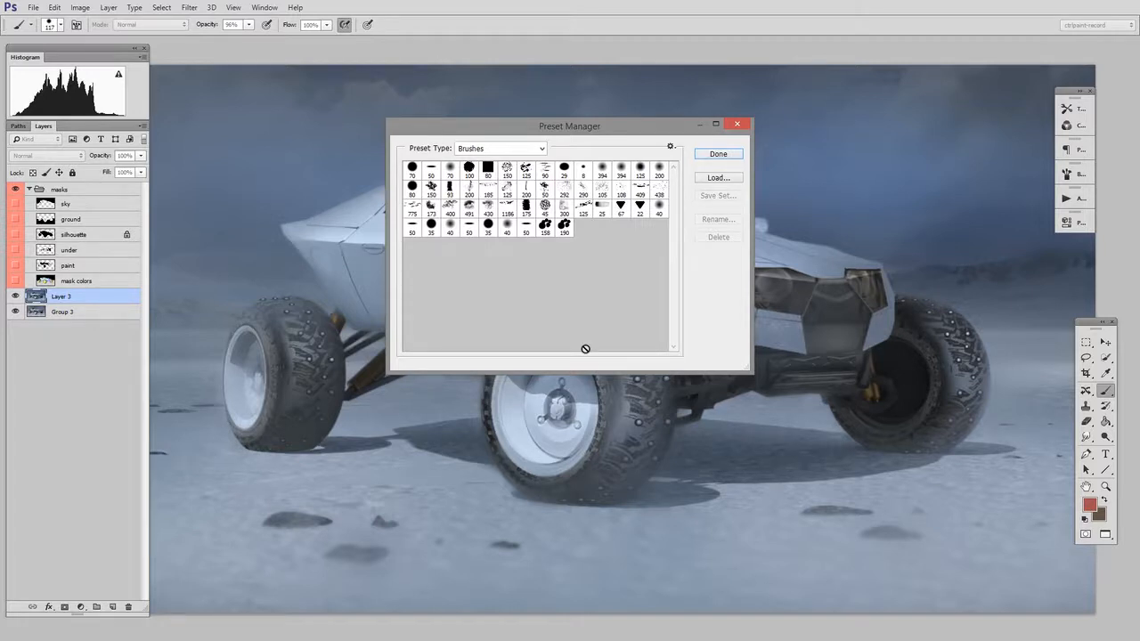
Close the Preset Manager with Done, returning to the vehicle painting.
click(716, 154)
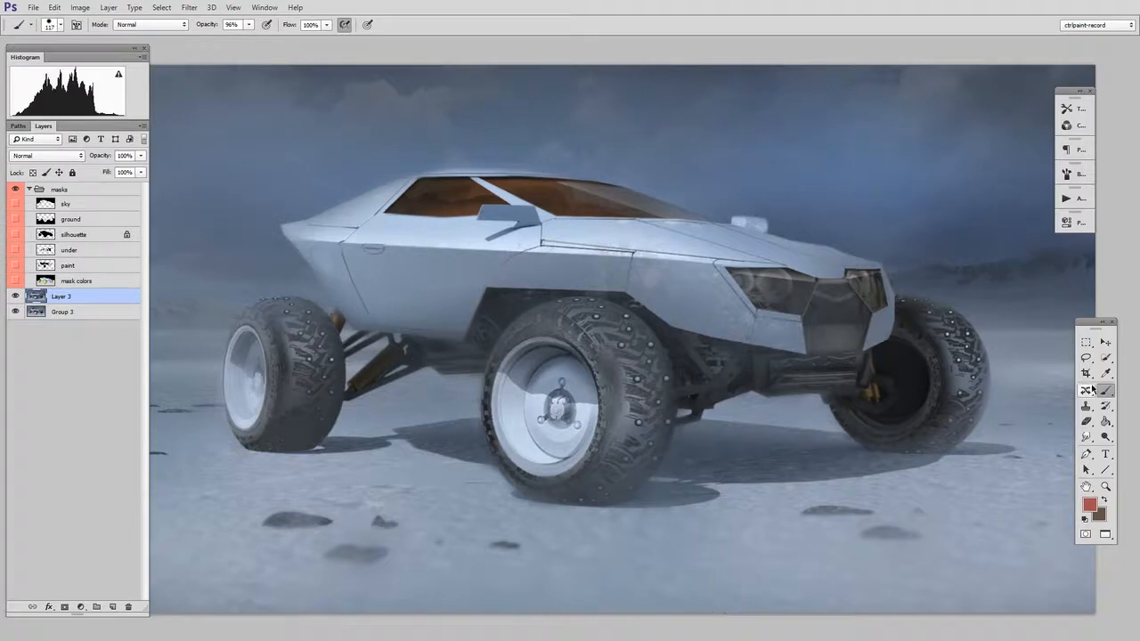
With the Eyedropper, toggle Show Sampling Ring and leave it off, returning to the Brush tool.
click(1087, 390)
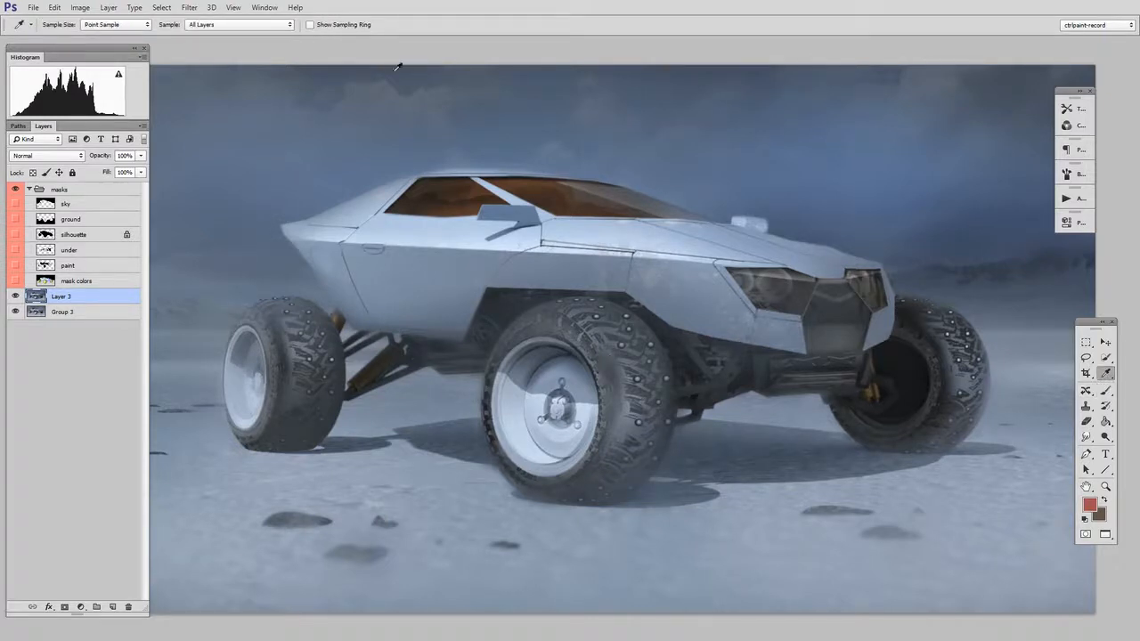
click(310, 25)
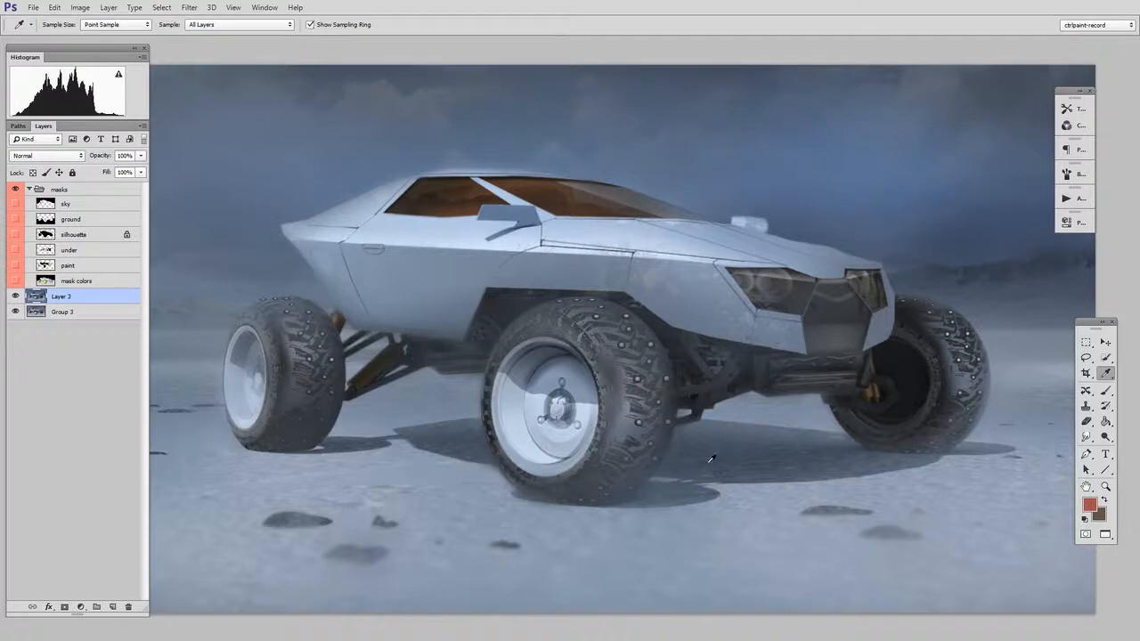
click(1106, 374)
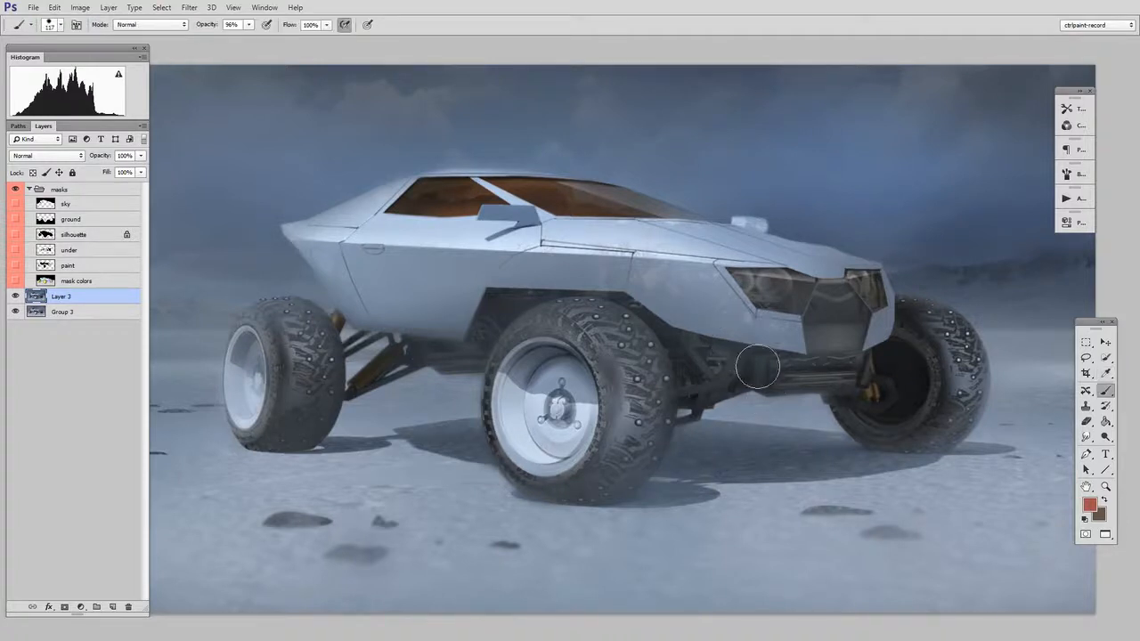
mouse_move(605, 233)
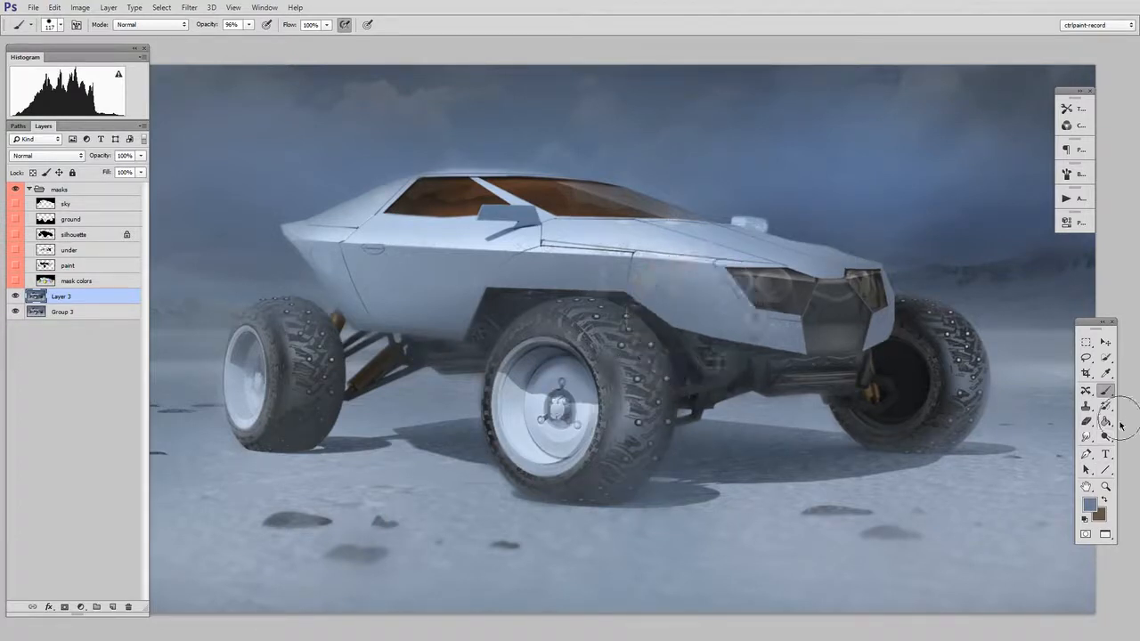
click(1106, 374)
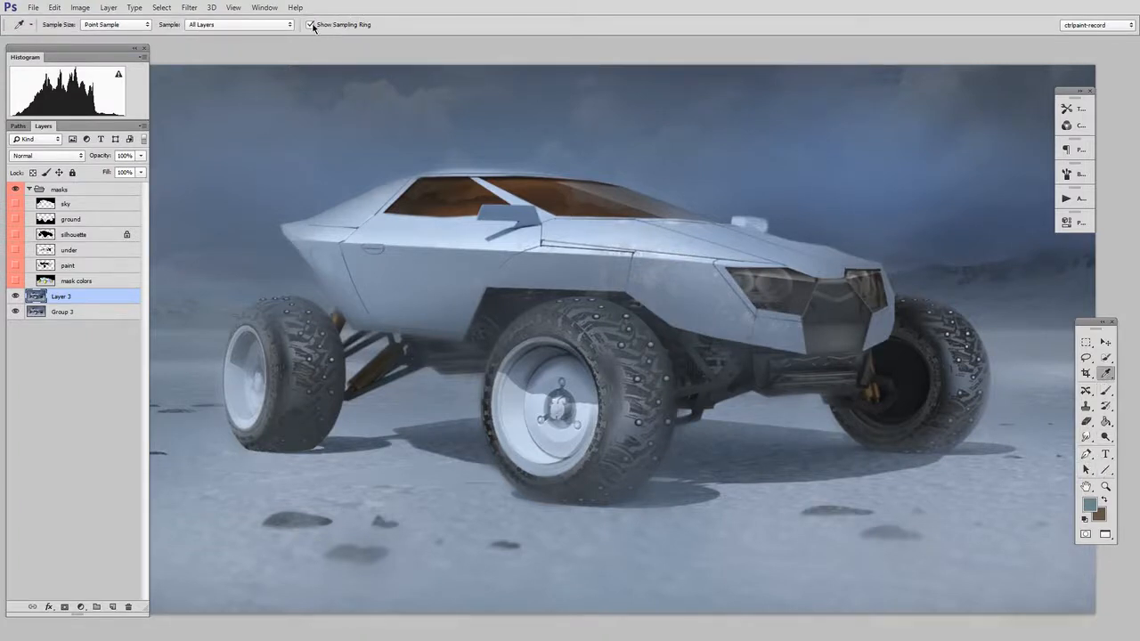
click(310, 25)
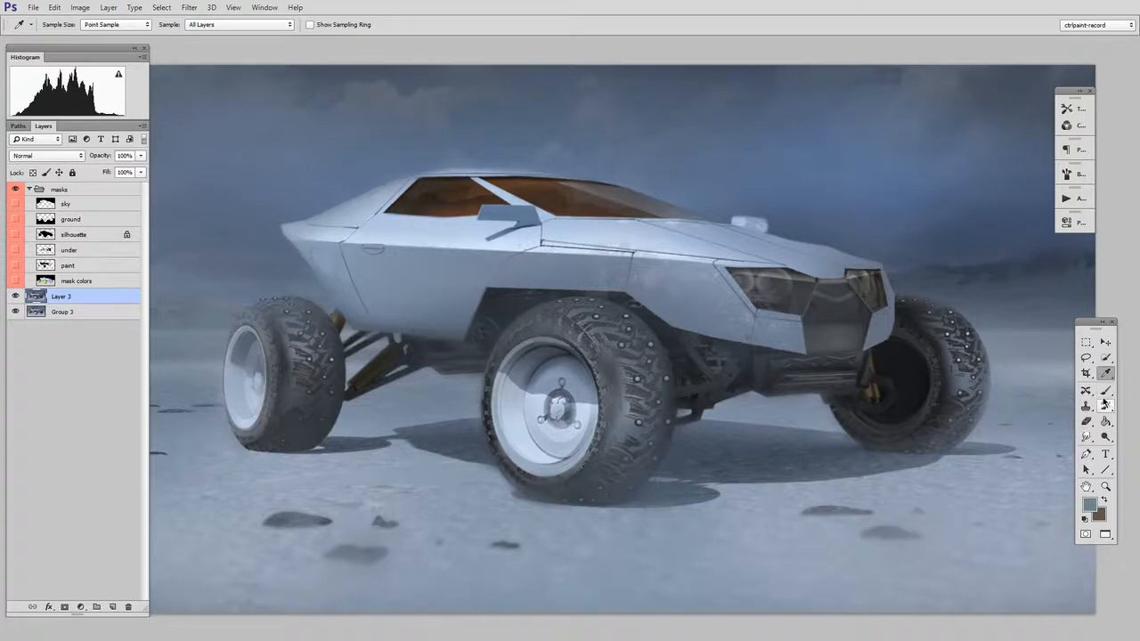
click(1104, 390)
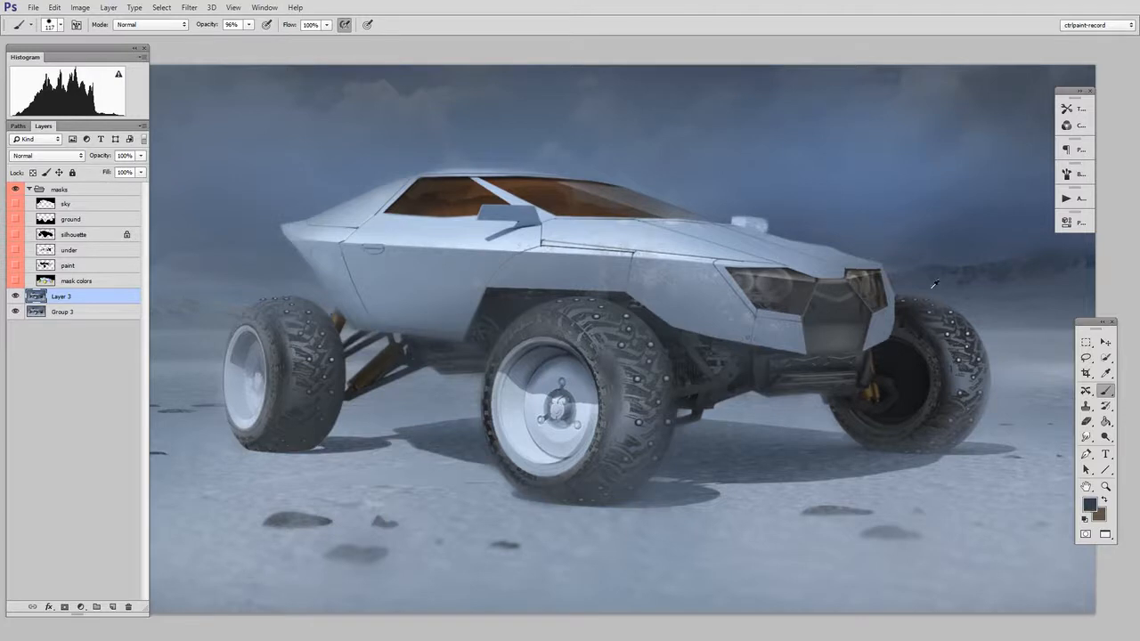
mouse_move(812, 569)
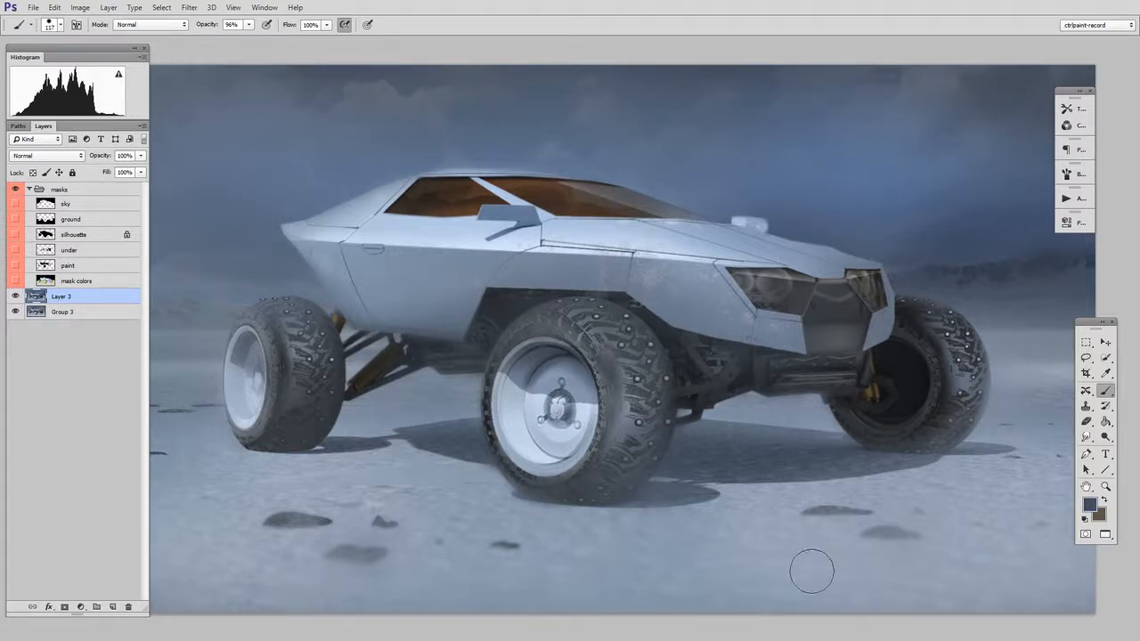
mouse_move(648, 441)
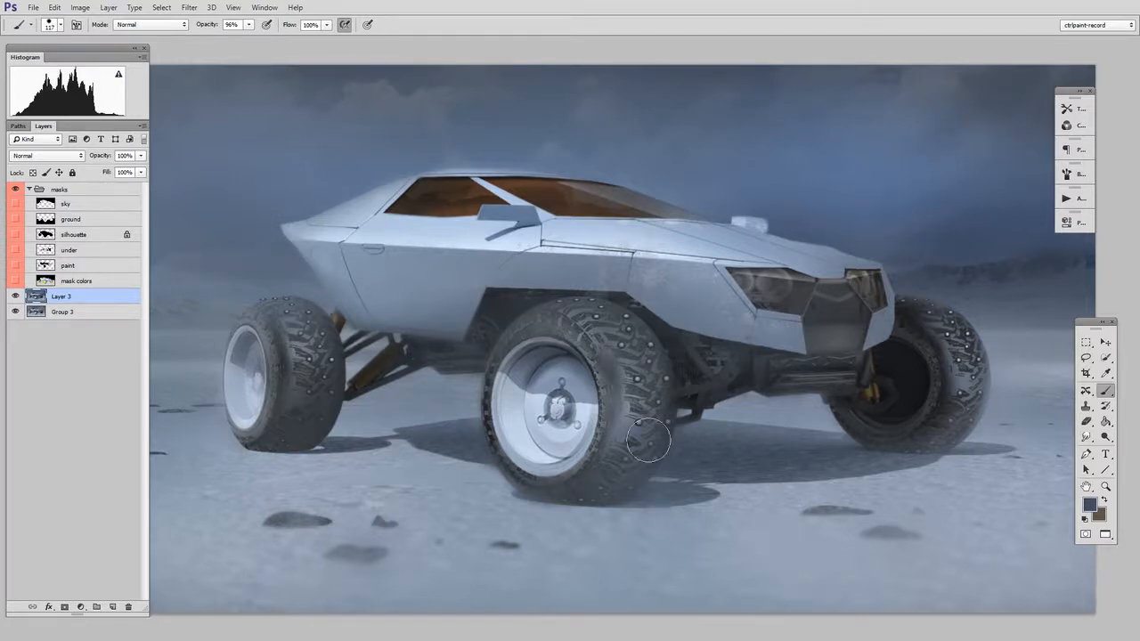
click(54, 7)
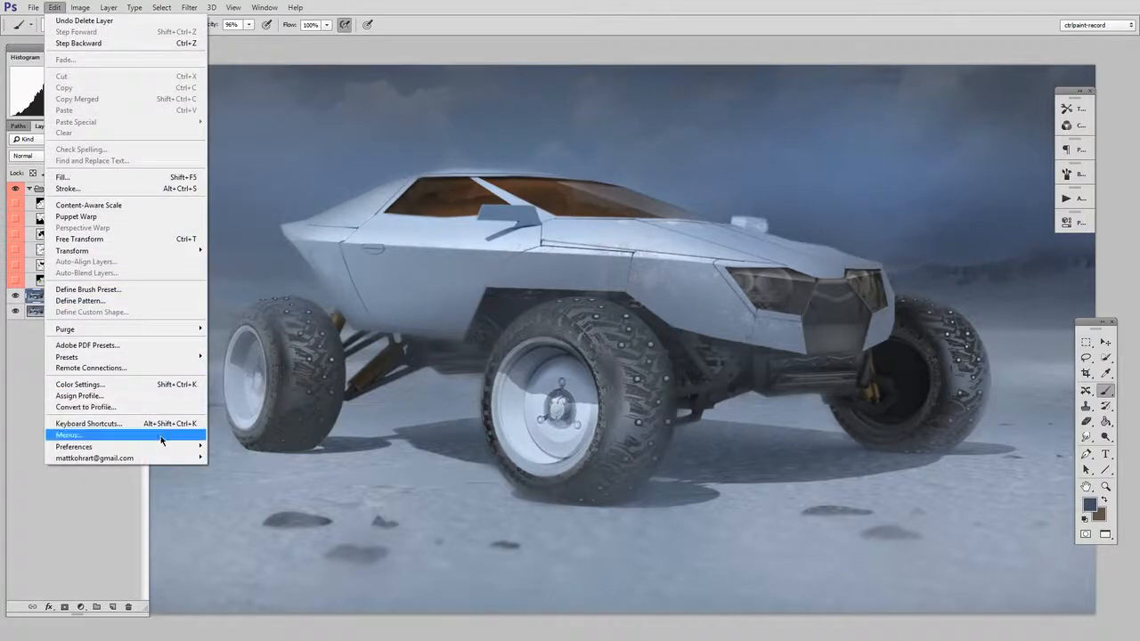
click(67, 434)
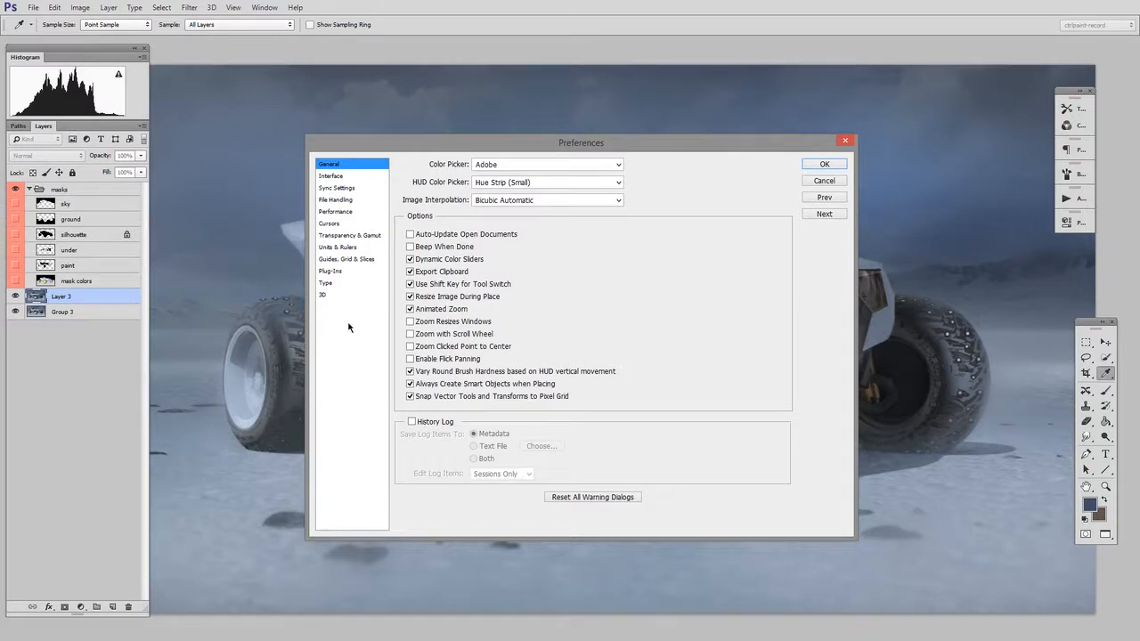
mouse_move(338, 399)
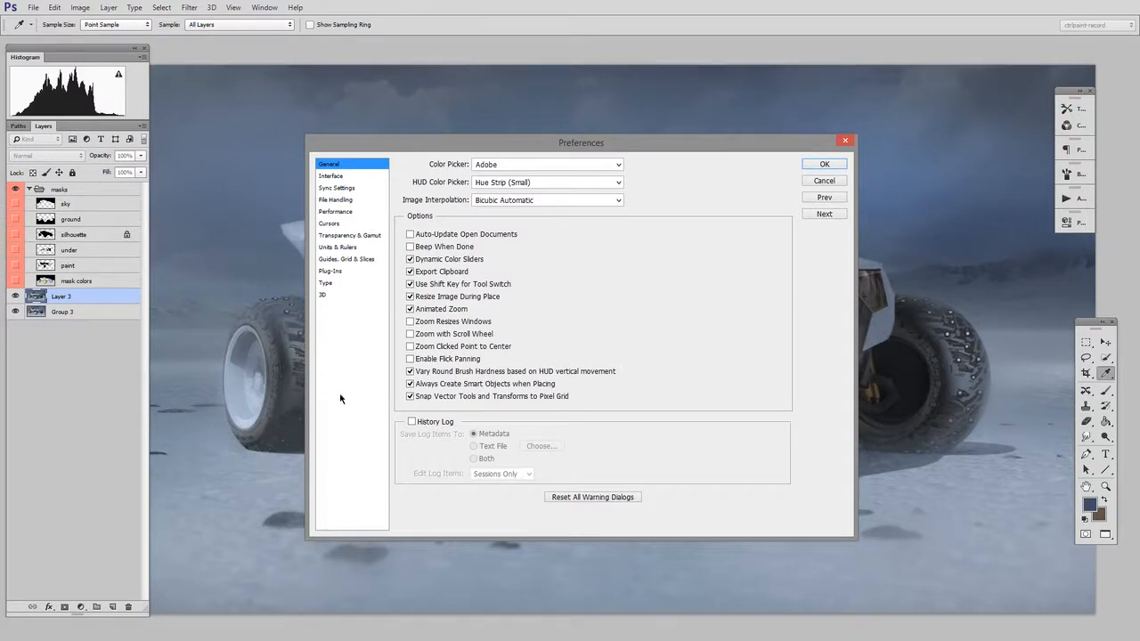
mouse_move(338, 406)
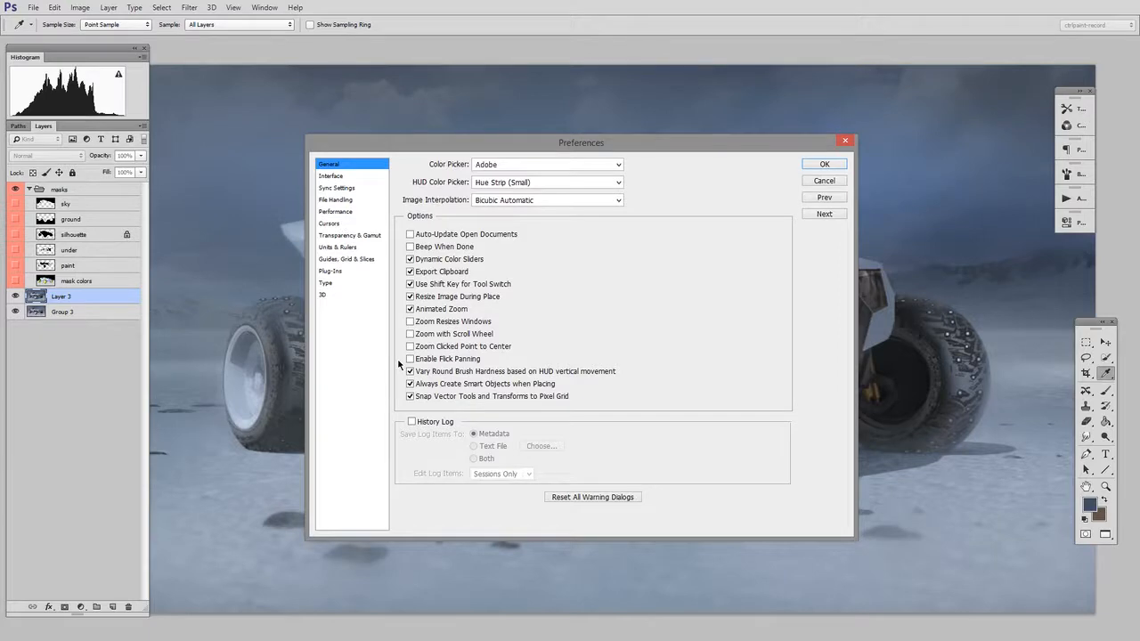
click(822, 164)
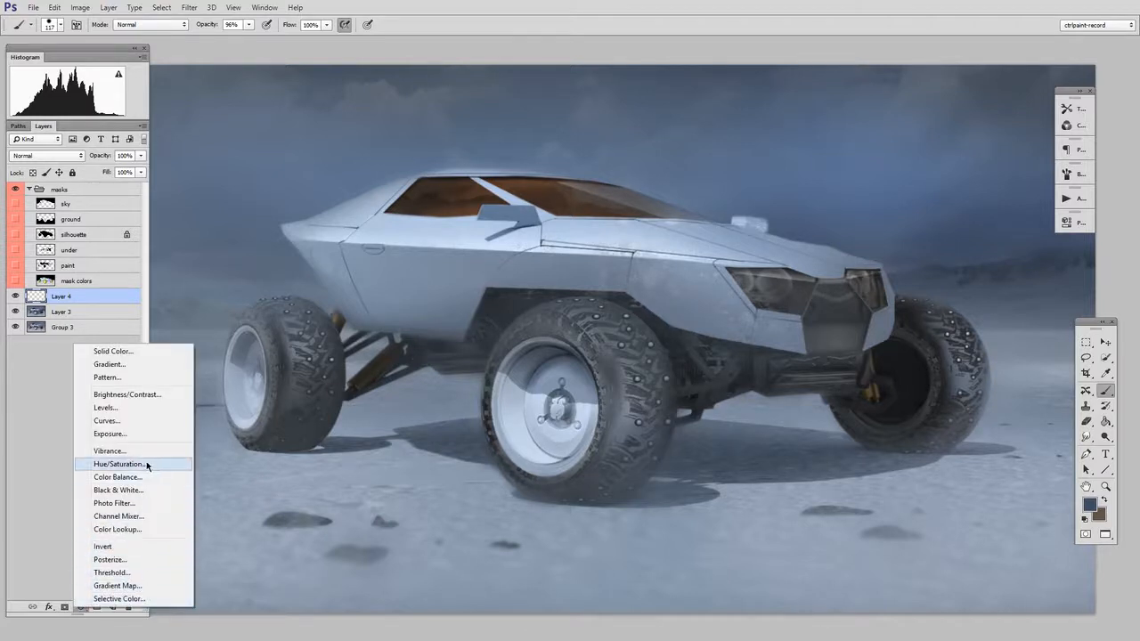
Add a Levels adjustment layer atop the layer stack and collapse its Properties panel.
click(105, 406)
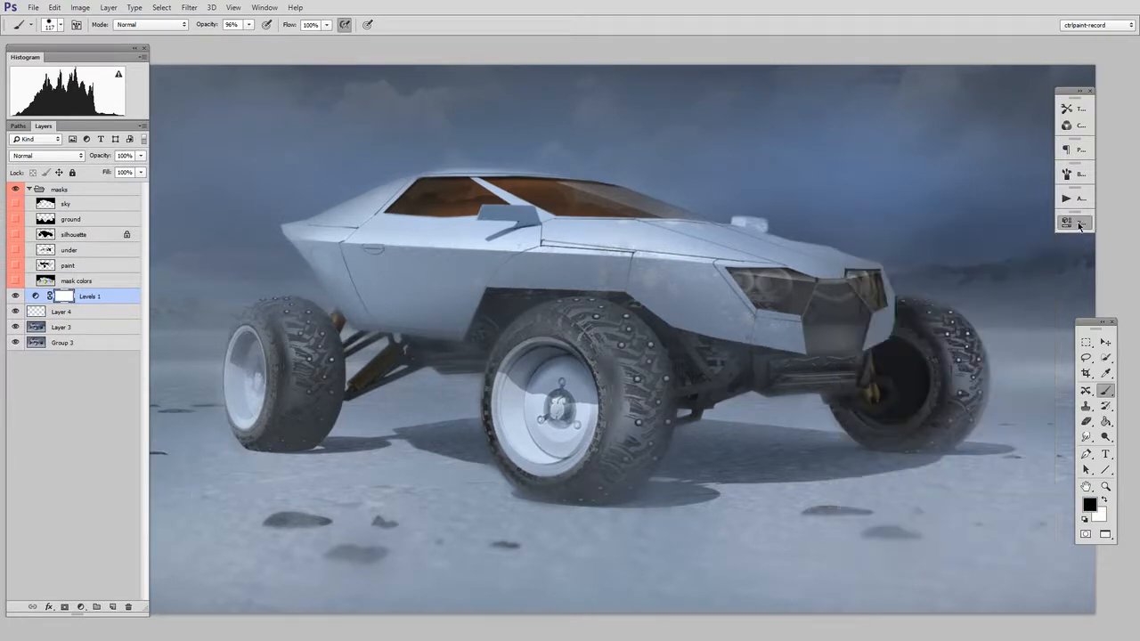
click(1067, 221)
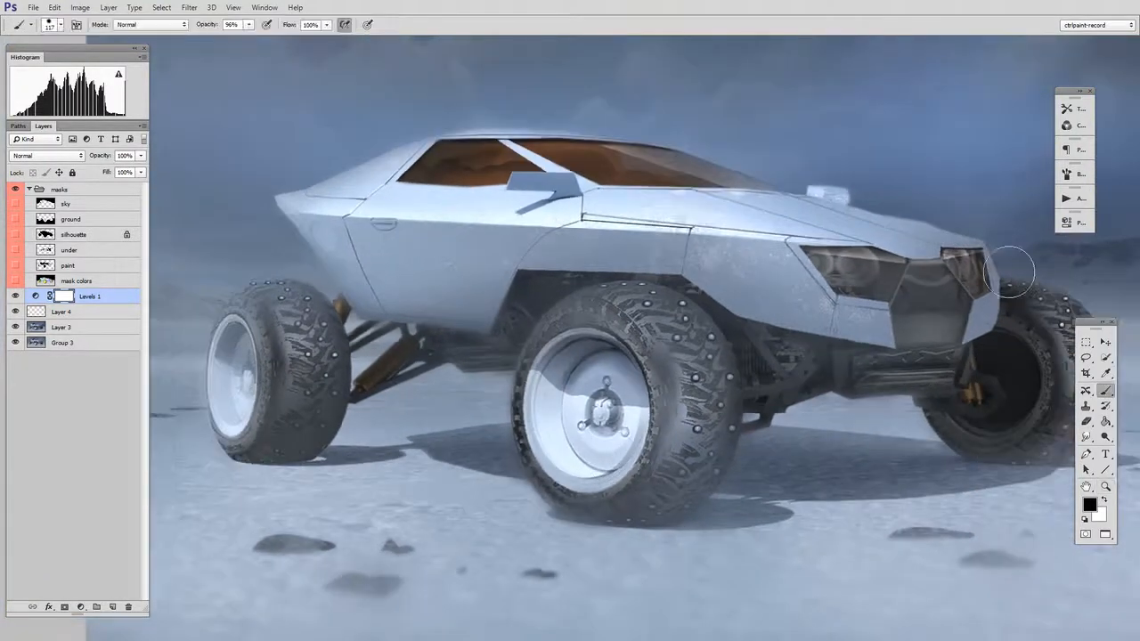
Reopen the Levels adjustment's Properties and nudge the midtone input slider slightly.
double_click(50, 295)
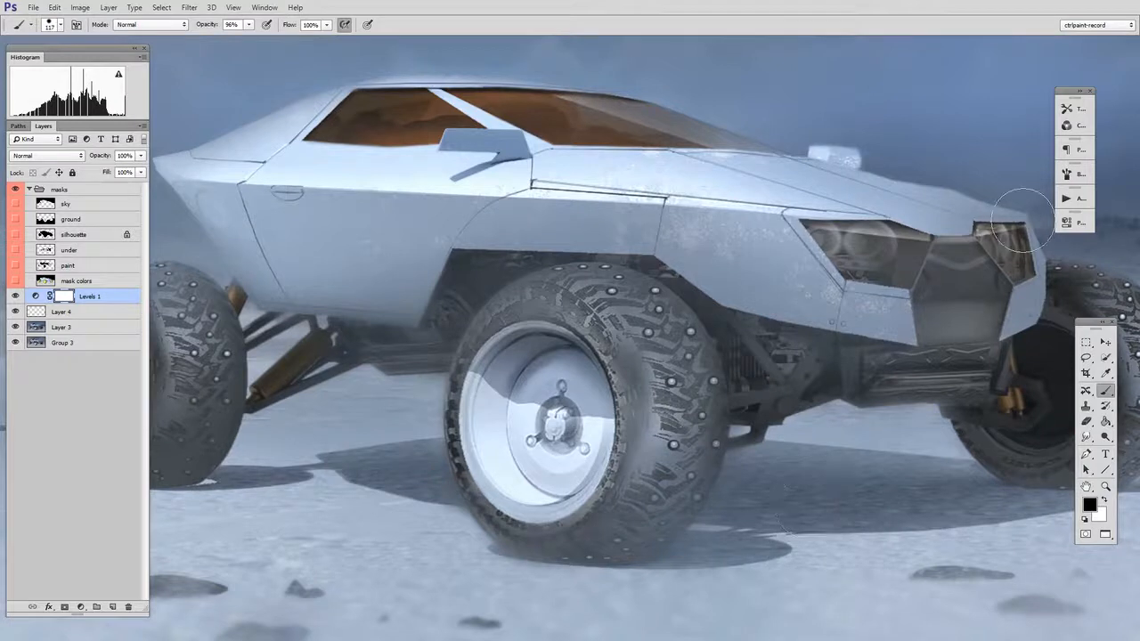
mouse_move(844, 541)
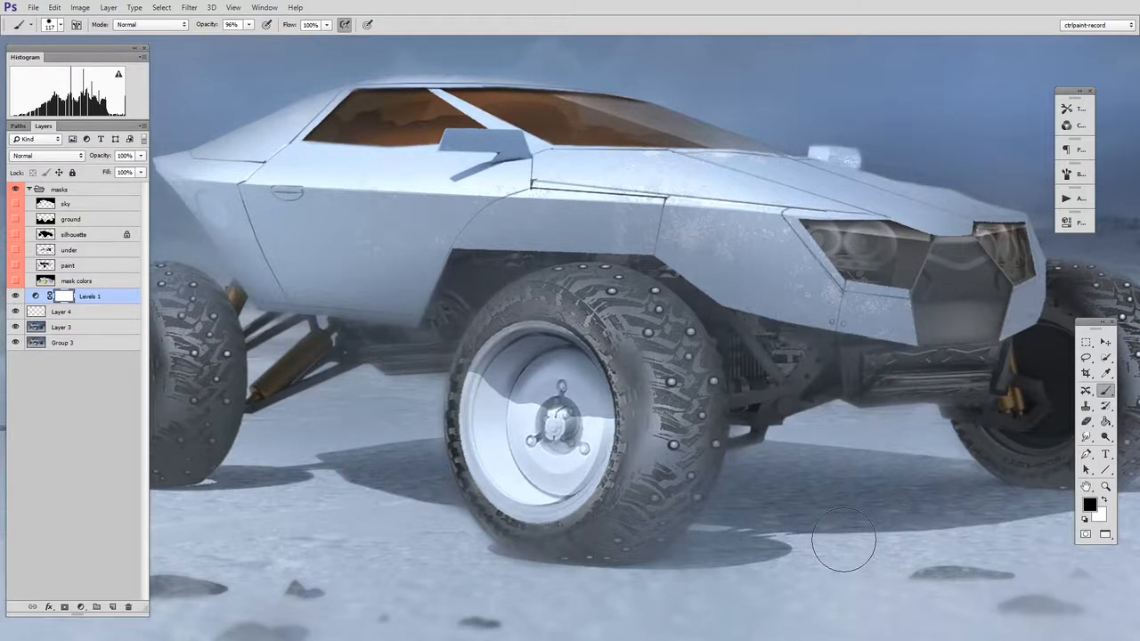
click(1067, 221)
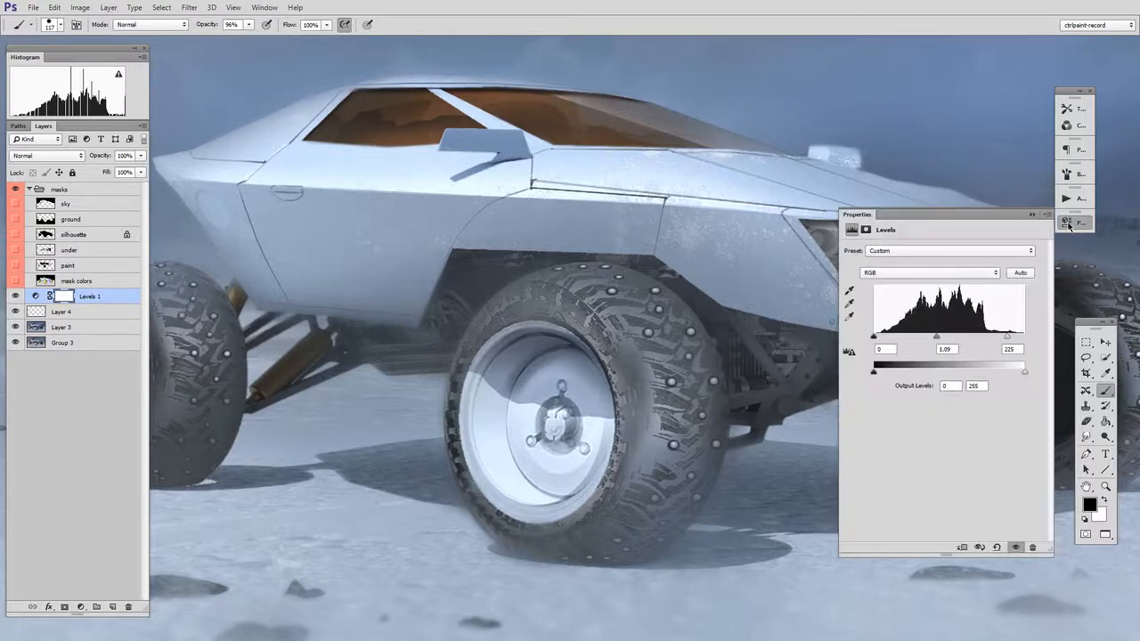
drag(937, 336, 933, 337)
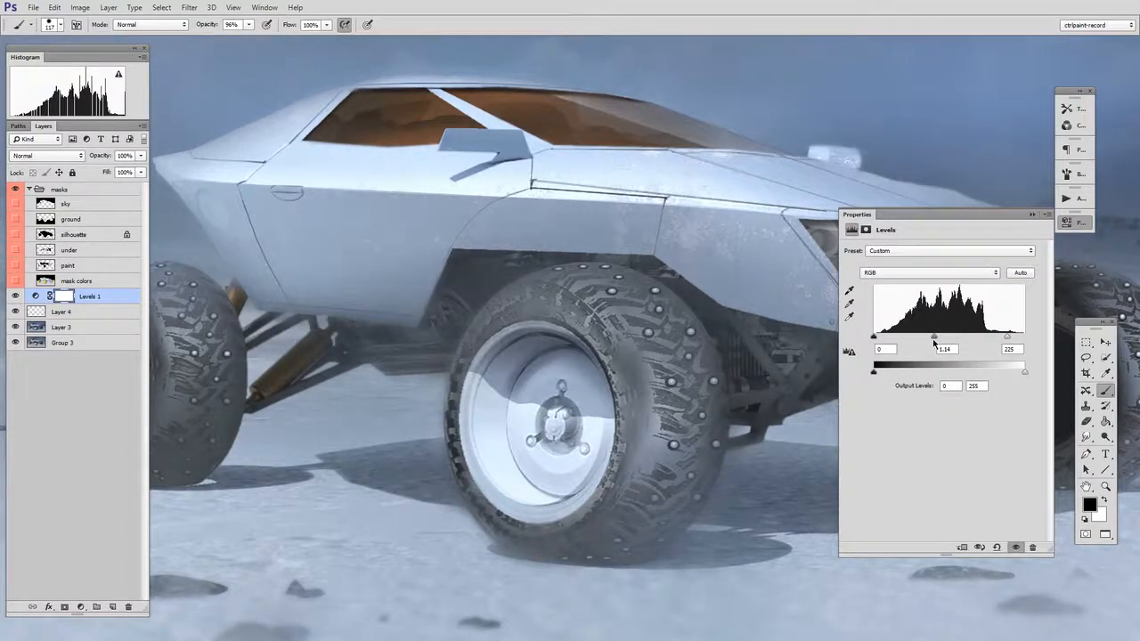